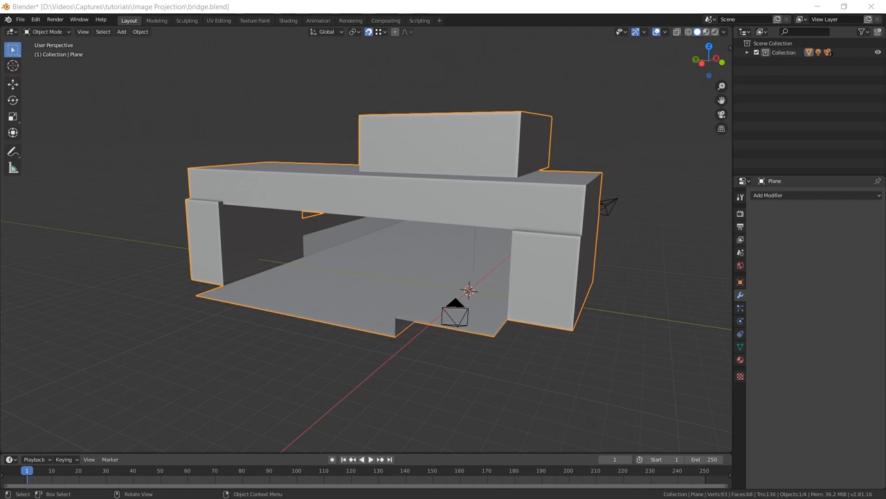
# - Look through the camera at the bridge, then add a UV Project modifier to it
pyautogui.press('numpad0')
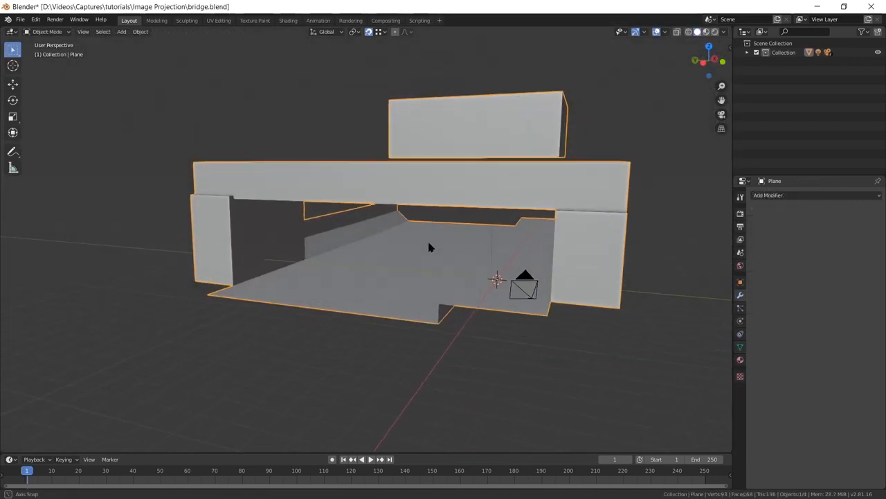
pyautogui.moveTo(429, 250); pyautogui.dragTo(399, 238)
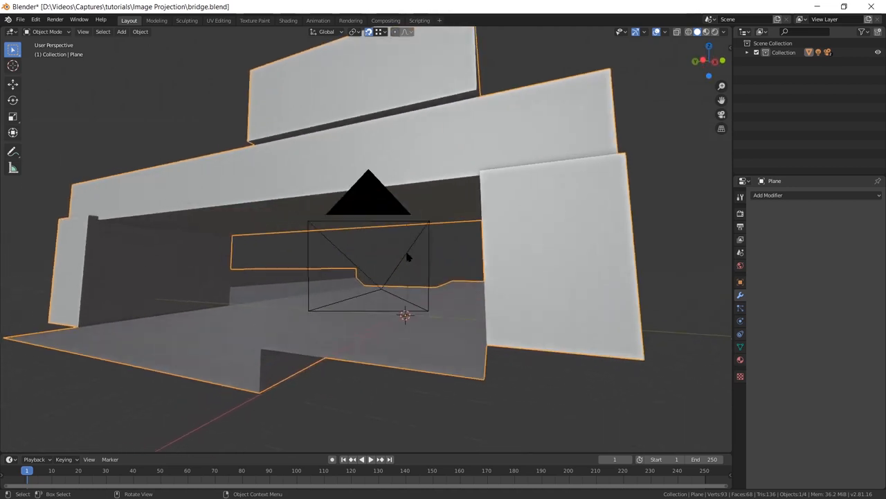
pyautogui.moveTo(407, 256); pyautogui.dragTo(454, 247)
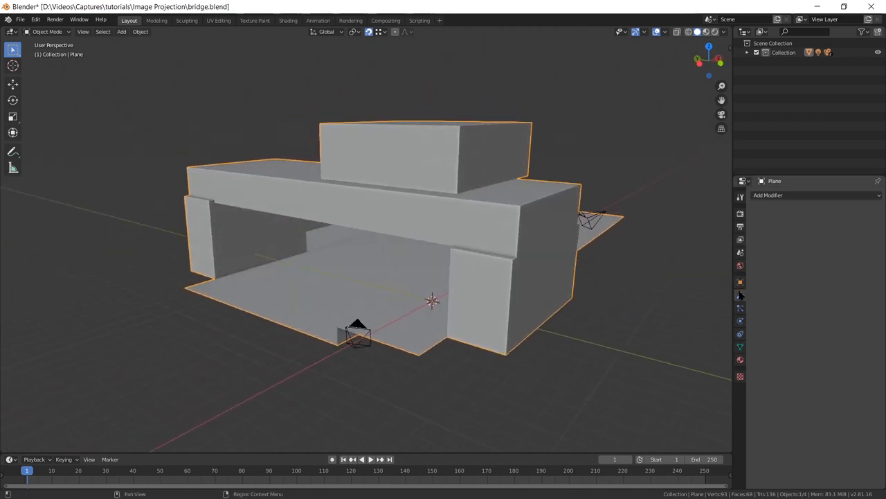
pyautogui.click(768, 194)
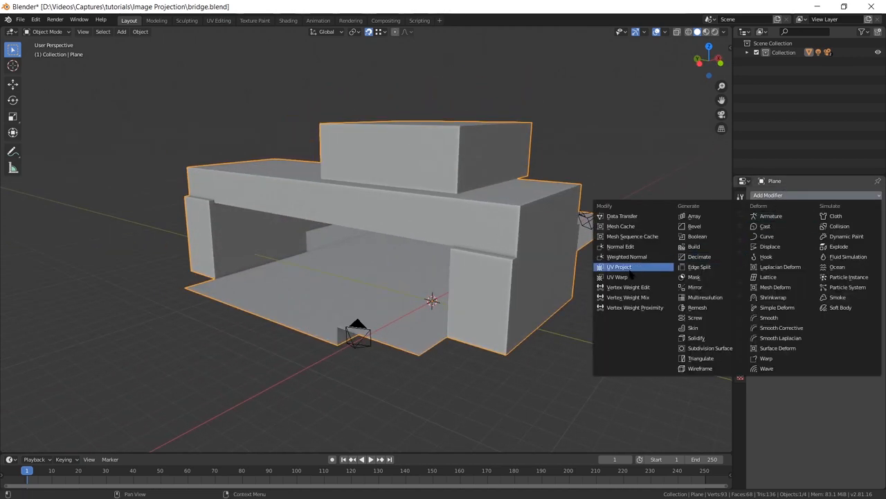
pyautogui.click(619, 266)
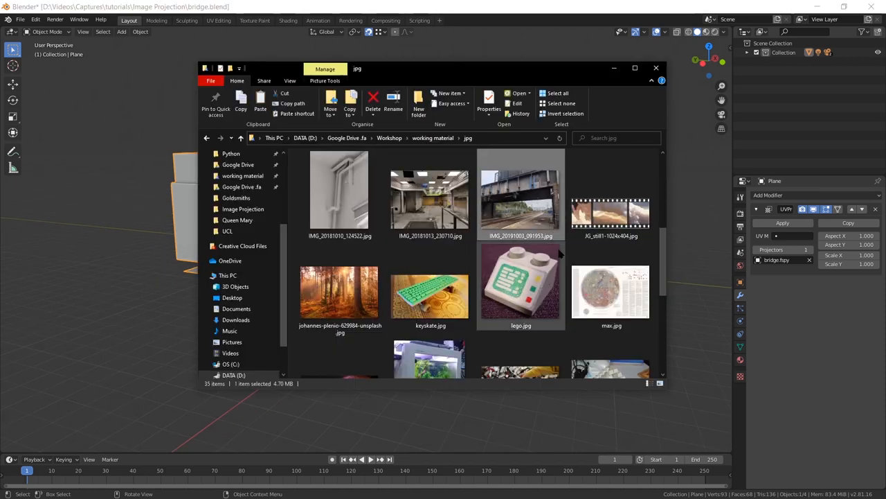
# - View the bridge photo's Properties > Details to read its 4032 by 3024 dimensions
pyautogui.rightClick(520, 284)
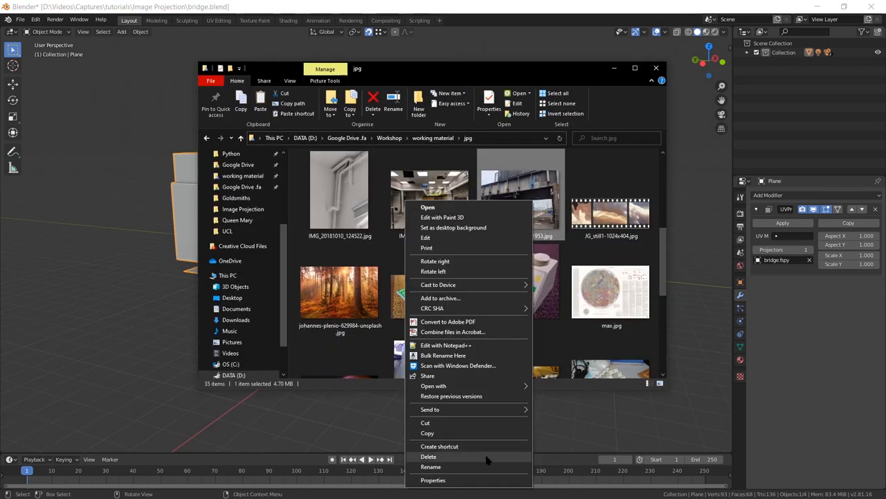
pyautogui.click(432, 479)
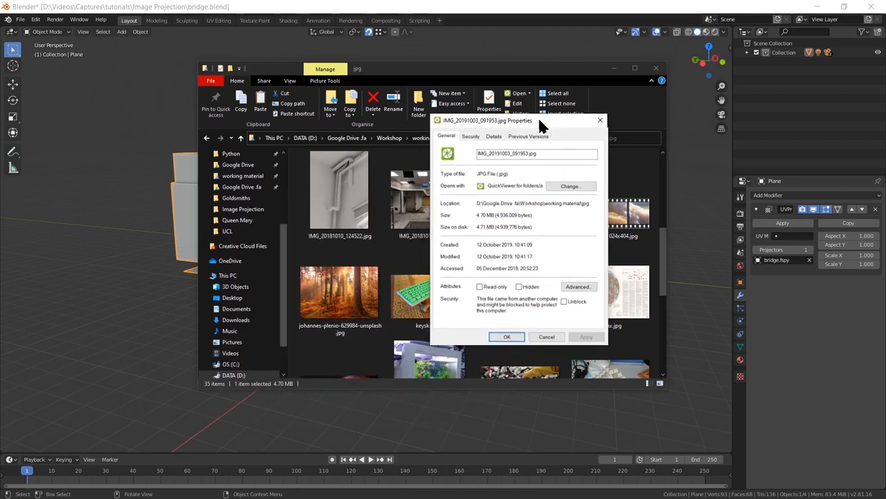
pyautogui.click(493, 136)
pyautogui.write('3024')
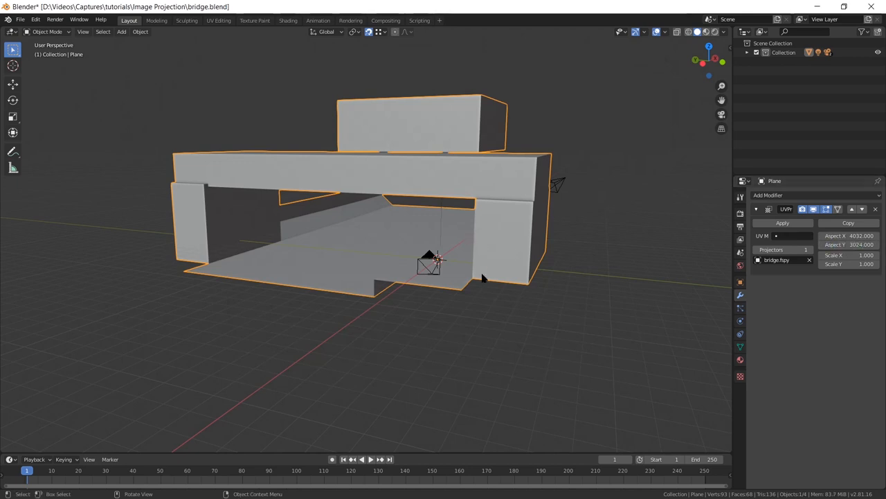
pyautogui.moveTo(493, 250)
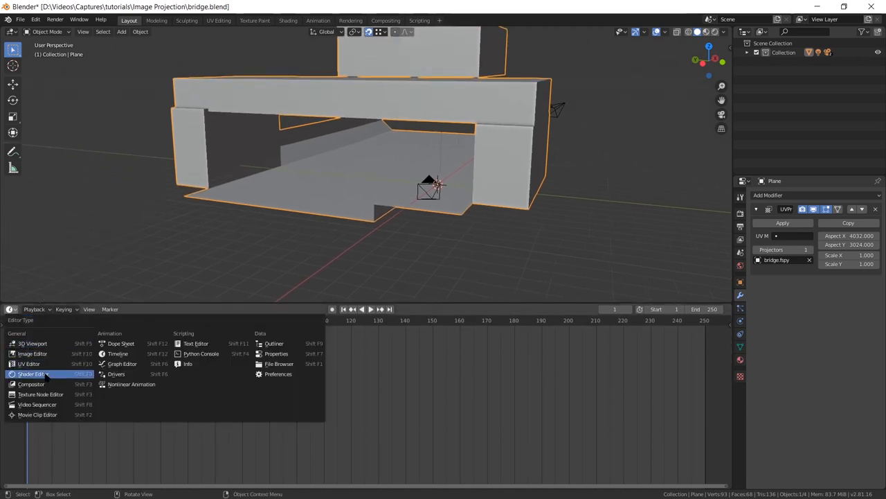
# - Switch the timeline to the Shader Editor and add an Image Texture node
pyautogui.click(30, 374)
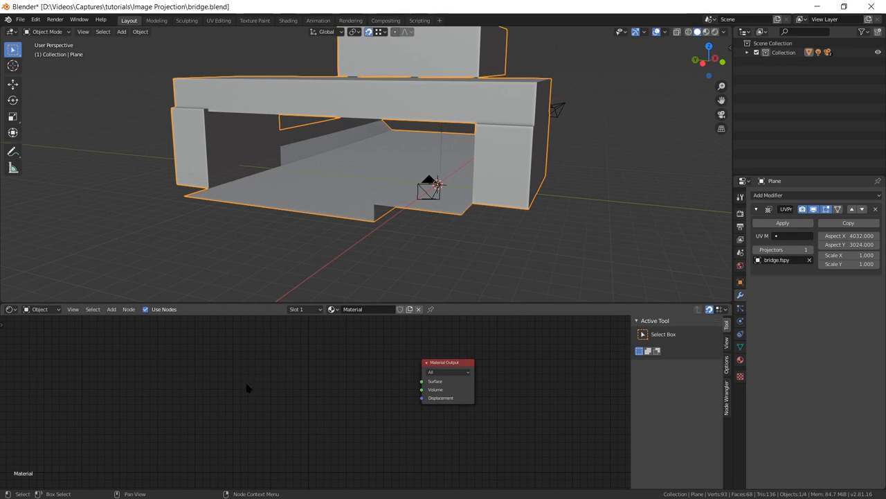
pyautogui.press('shift+a')
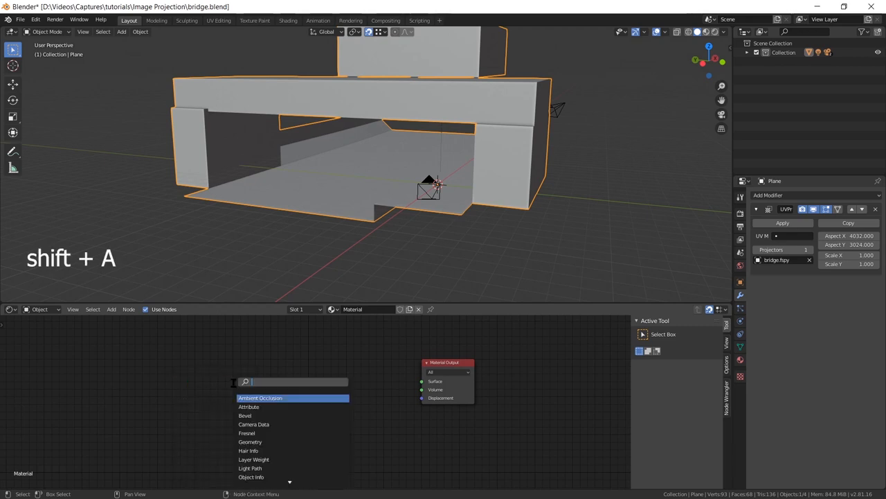
pyautogui.write('im')
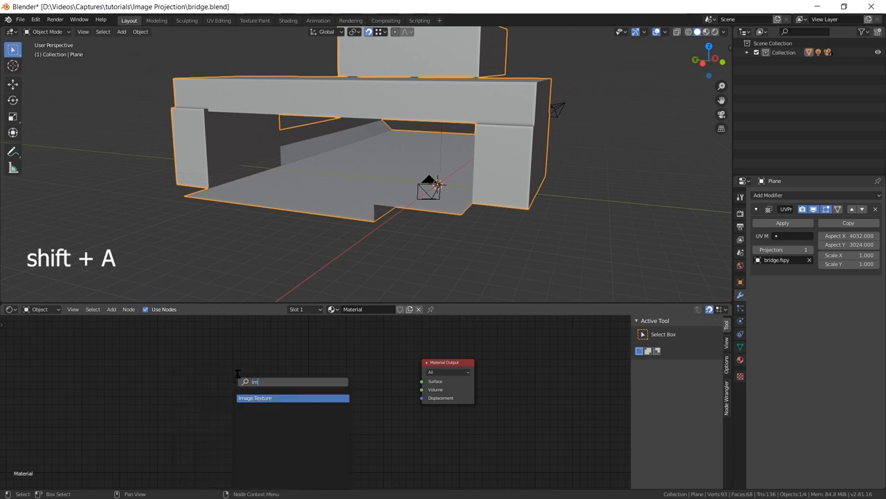
pyautogui.click(255, 397)
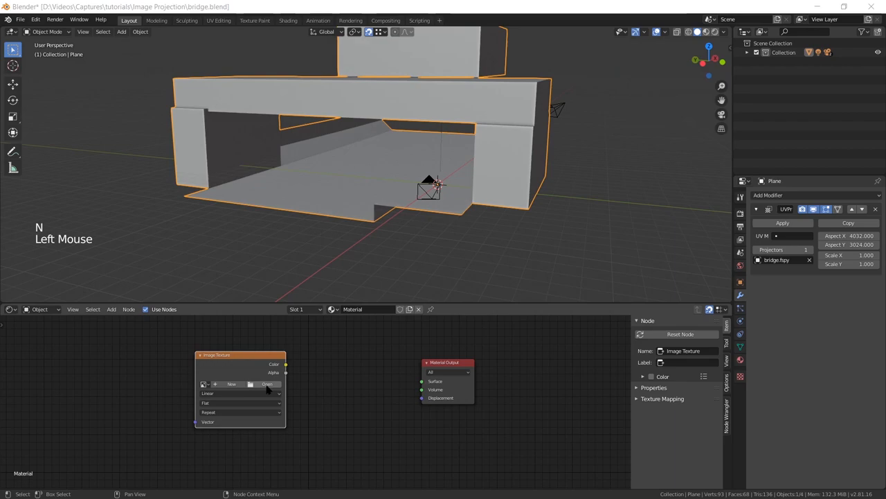
# - Load the bridge JPG photo into the Image Texture node
pyautogui.click(267, 384)
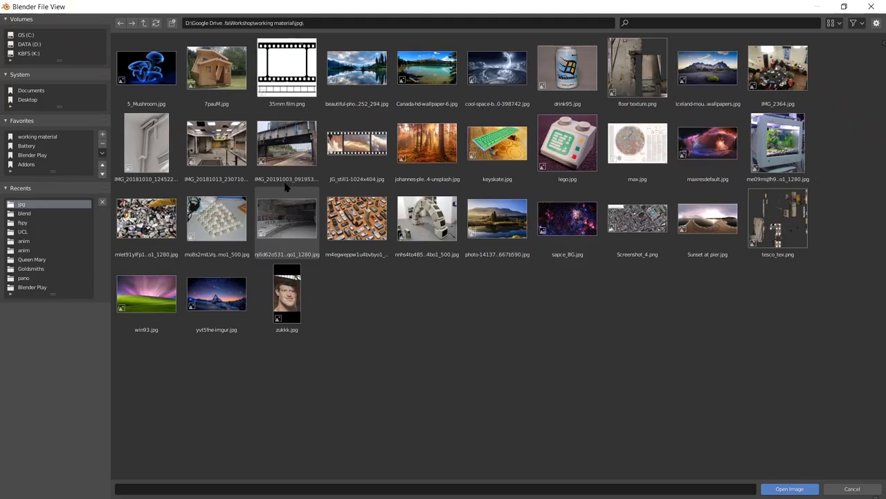
pyautogui.click(286, 142)
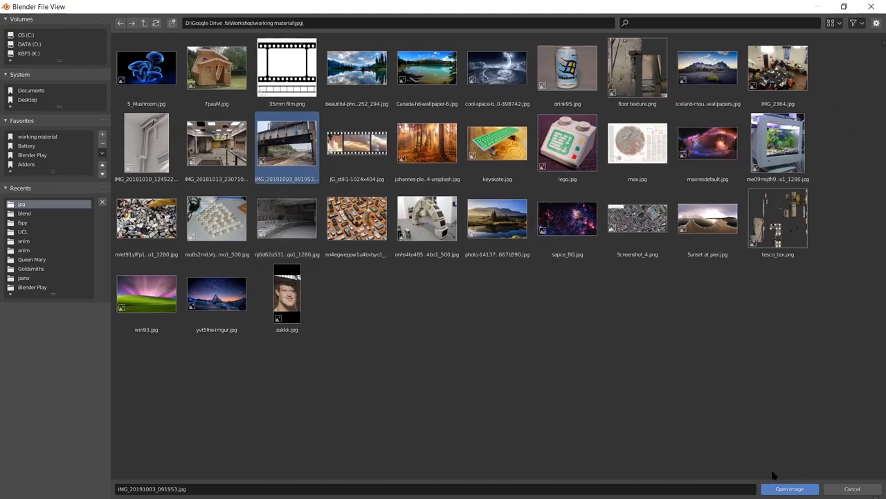
pyautogui.click(789, 488)
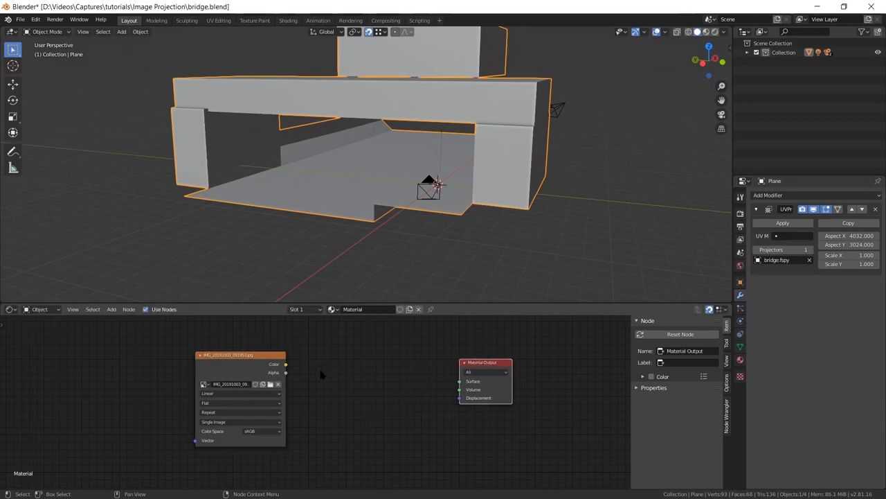
# - Add an Emission shader and feed the photo's colour into it
pyautogui.press('shift+a')
pyautogui.write('em')
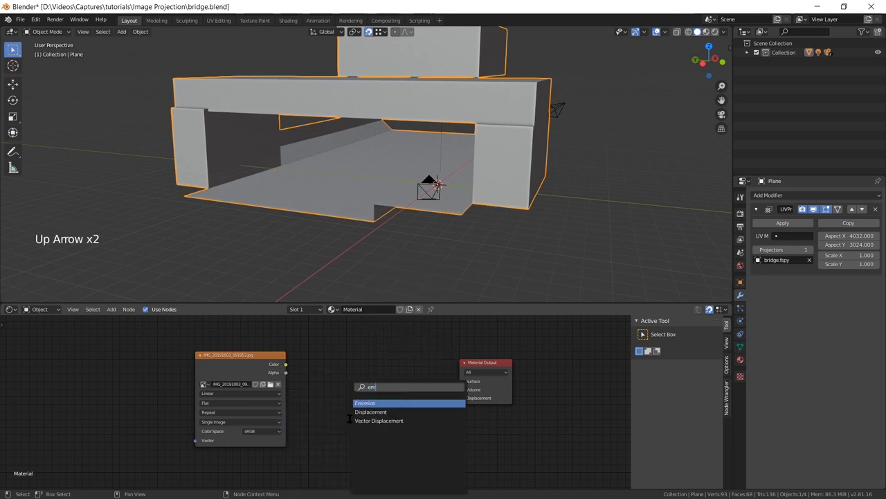
pyautogui.click(364, 402)
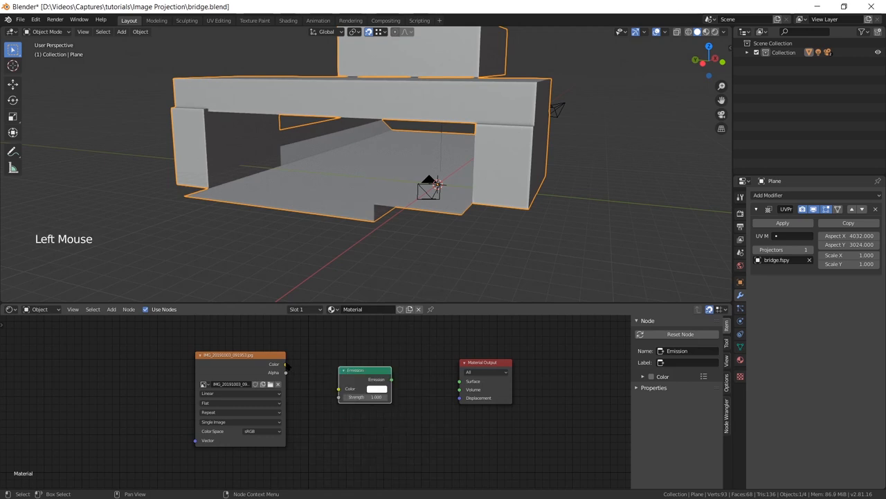
pyautogui.moveTo(285, 363); pyautogui.dragTo(339, 387)
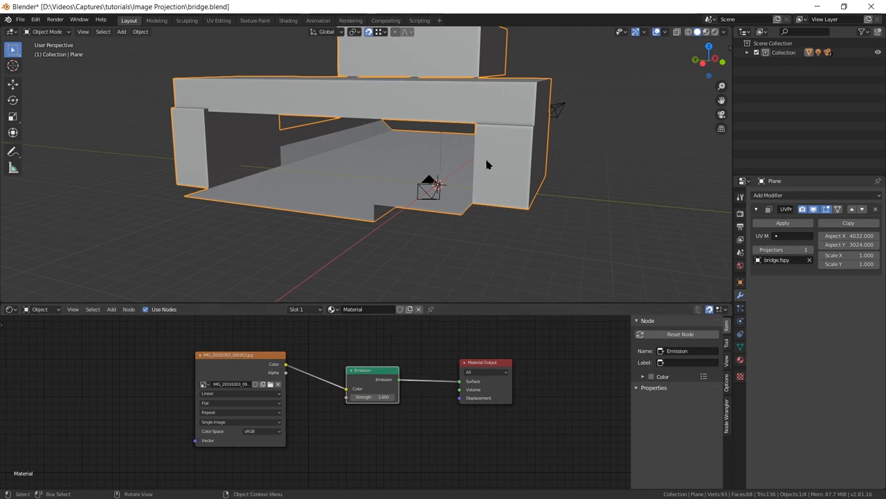
pyautogui.moveTo(592, 133)
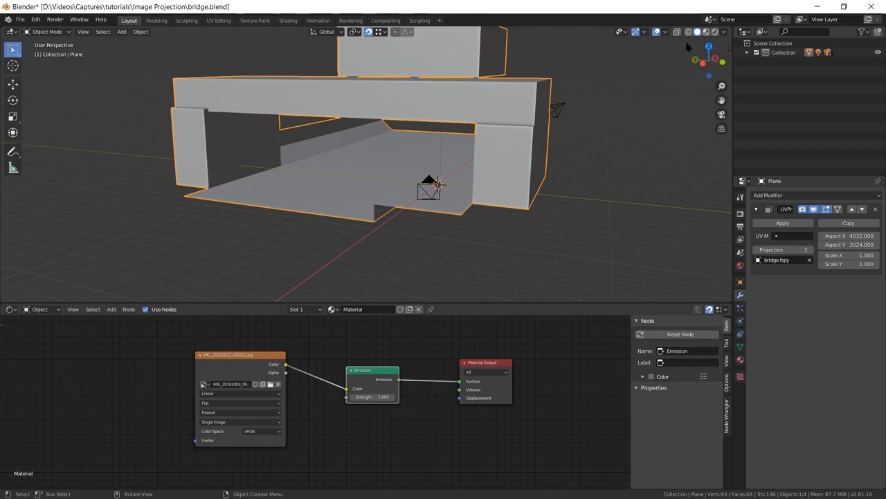
pyautogui.moveTo(706, 36)
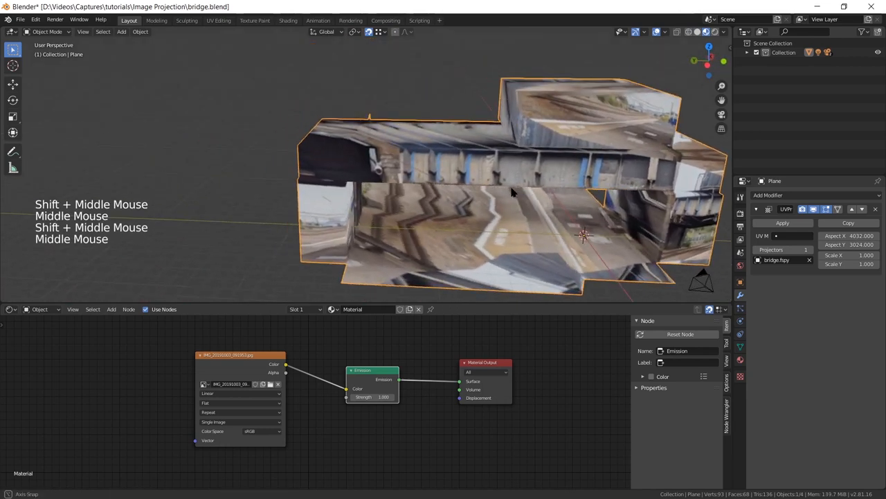
pyautogui.moveTo(512, 194); pyautogui.dragTo(496, 180)
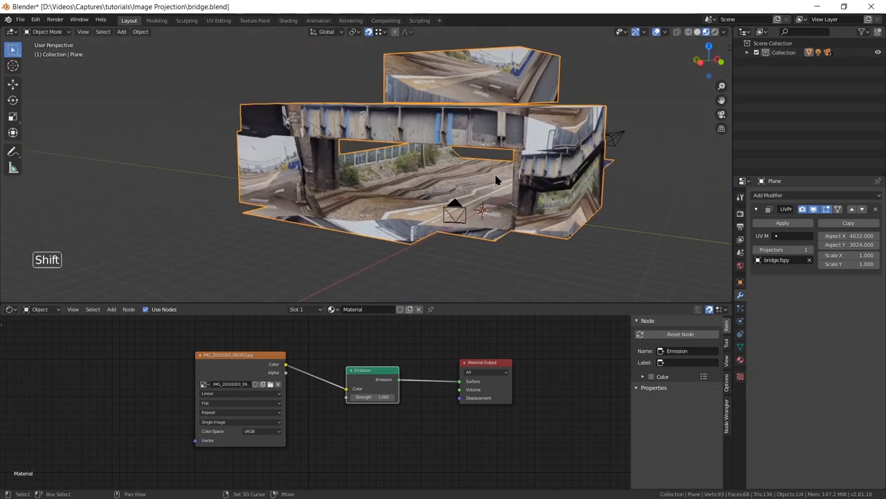
pyautogui.moveTo(484, 180); pyautogui.dragTo(429, 186)
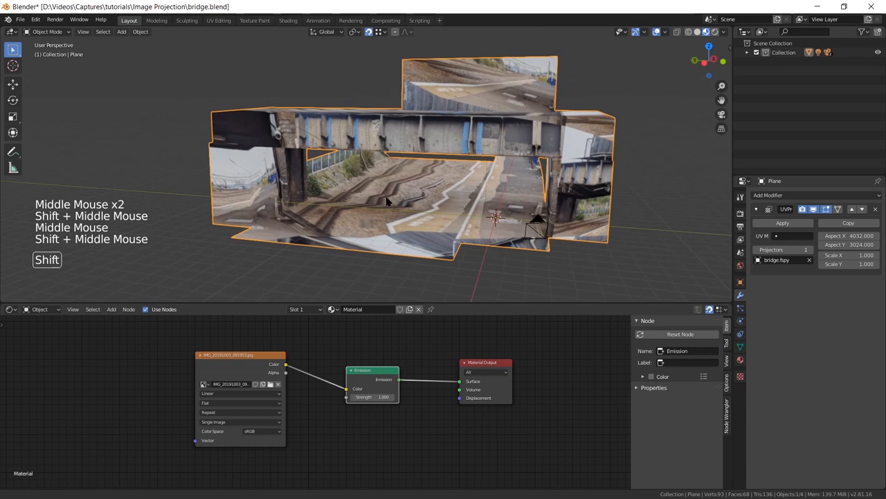
pyautogui.press('Tab')
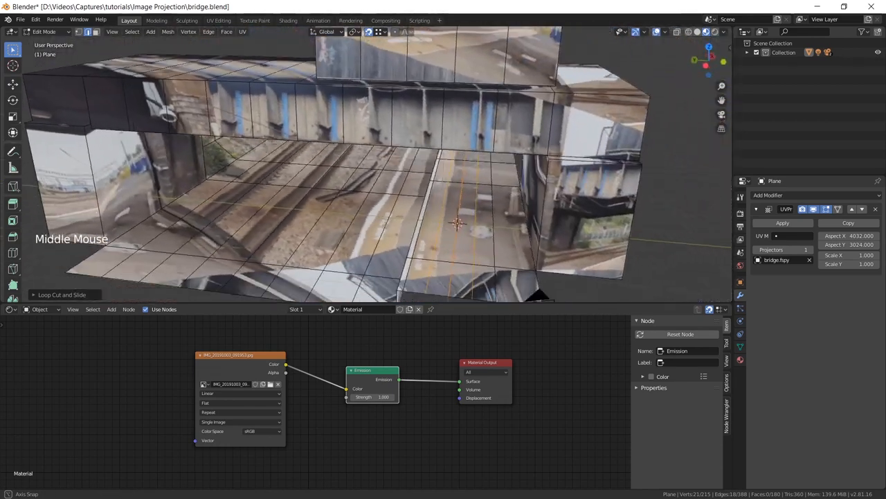
# - Return to Object Mode to check the projection on the subdivided mesh
pyautogui.press('Tab')
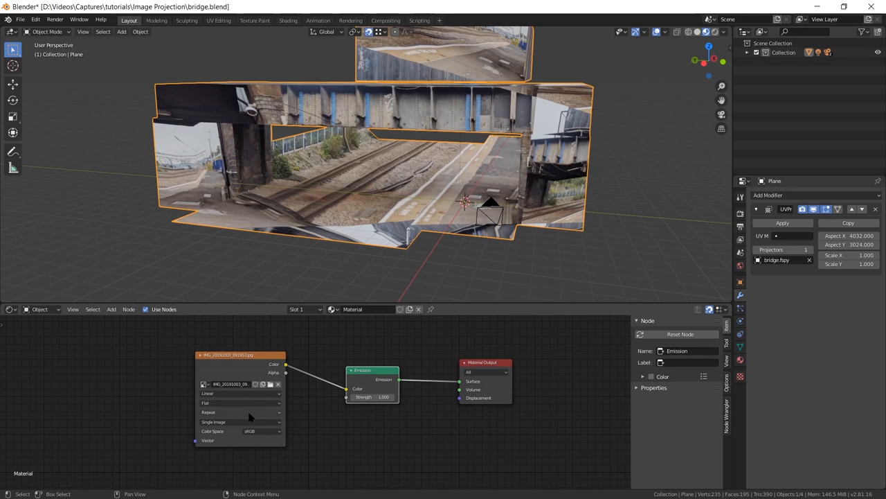
# - Set the Image Texture extension from Repeat to Clip
pyautogui.click(241, 411)
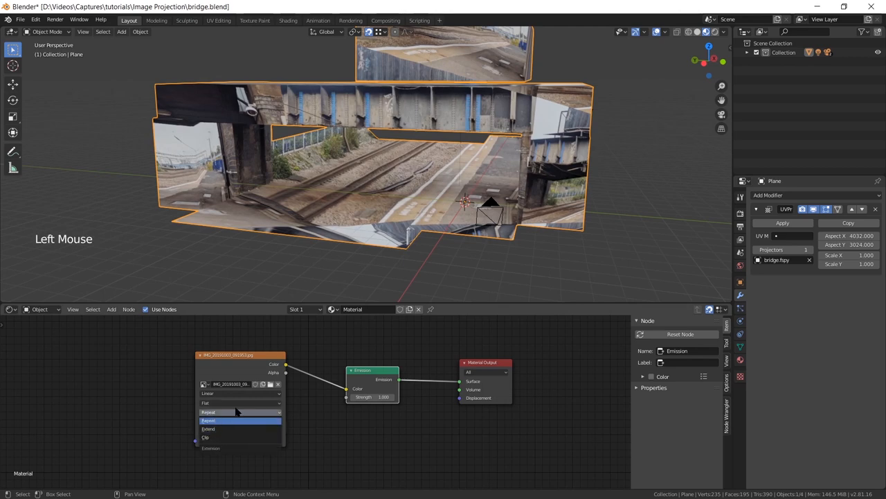
pyautogui.click(205, 436)
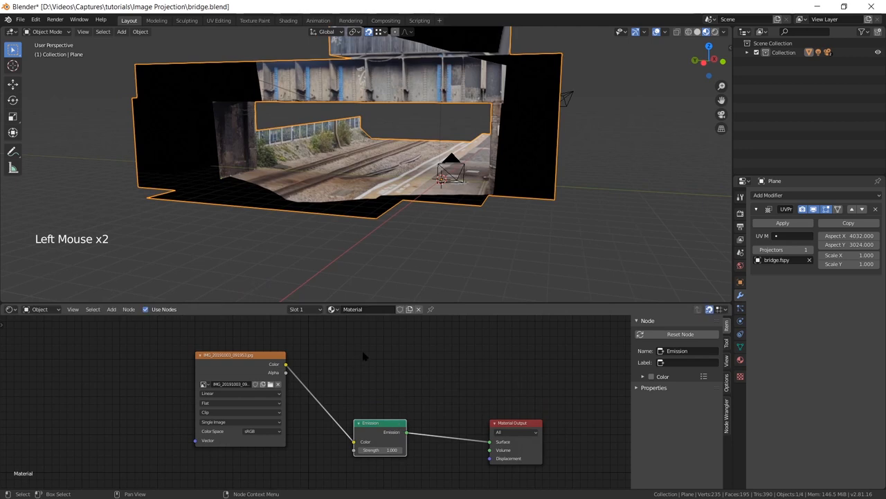
# - Add a Mix Shader node and wire the photo's alpha into its factor
pyautogui.press('shift+a')
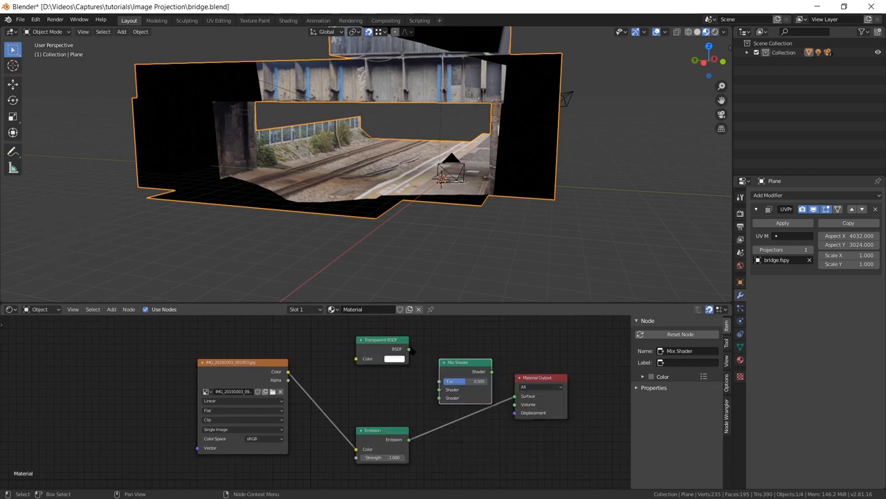
pyautogui.click(381, 339)
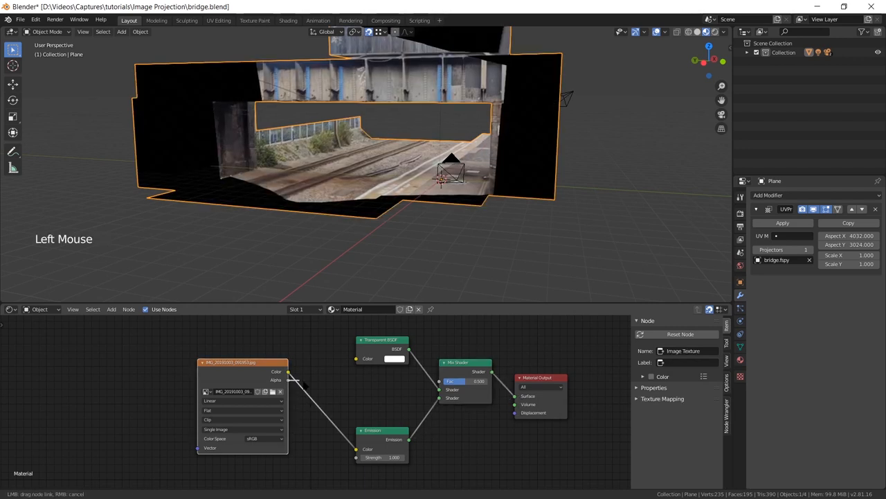
pyautogui.moveTo(288, 371); pyautogui.dragTo(440, 381)
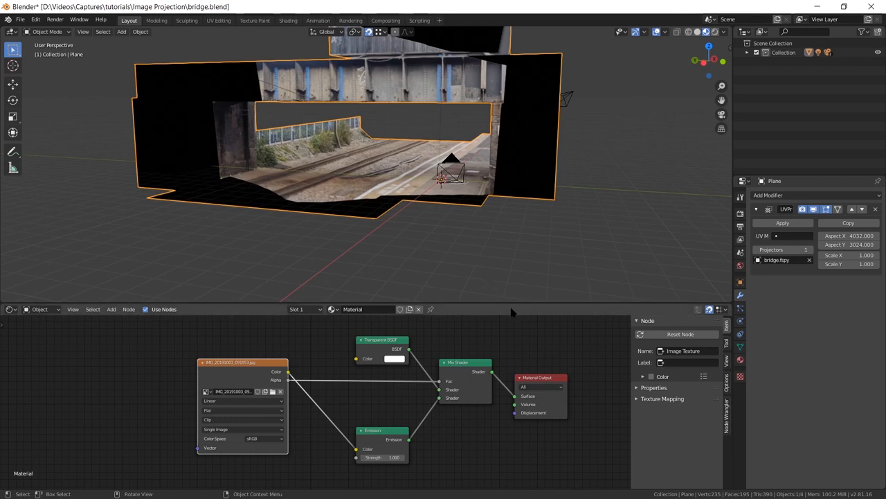
pyautogui.moveTo(493, 321)
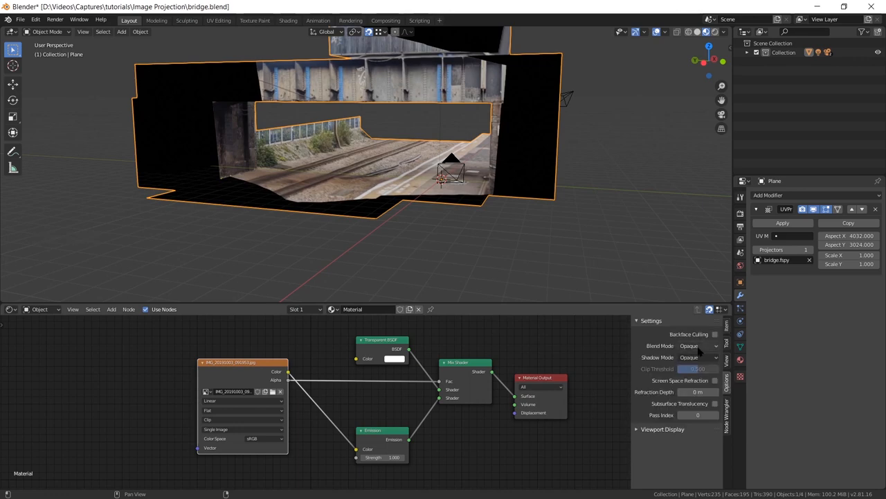
# - Set the material's Blend Mode from Opaque to Alpha Blend
pyautogui.click(695, 346)
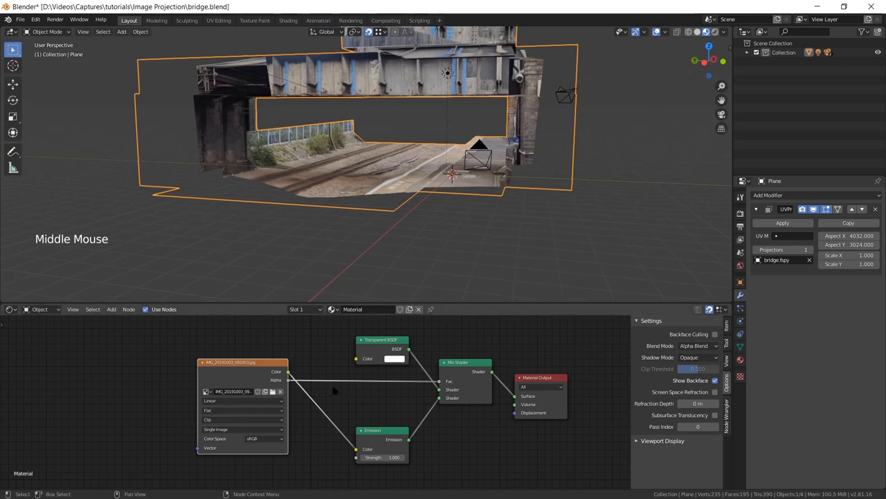
pyautogui.click(243, 361)
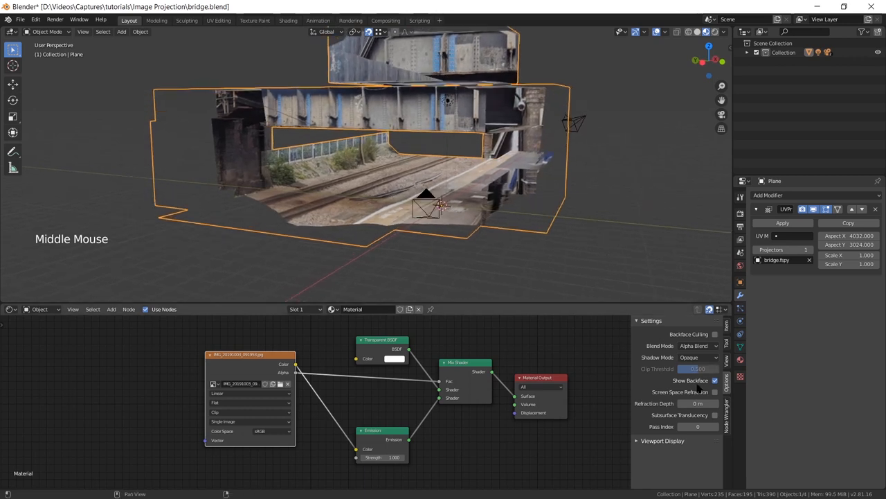
pyautogui.moveTo(715, 379)
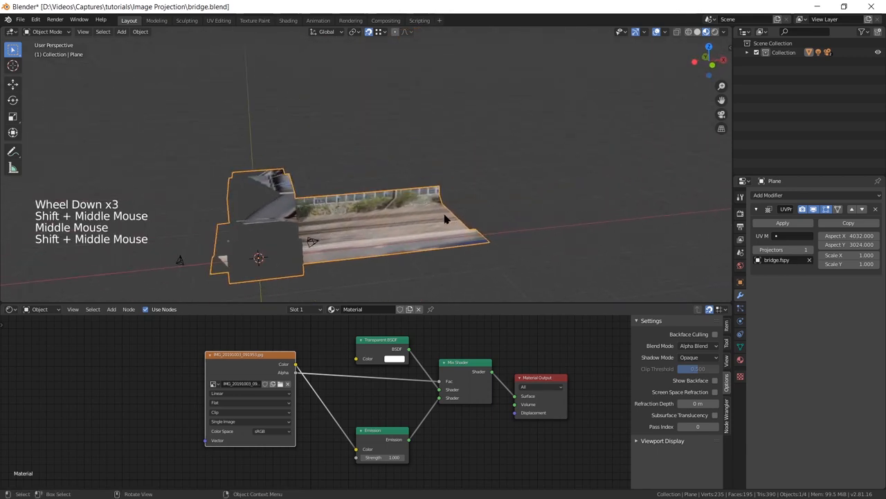
# - Extrude the ground edge outward in Edit Mode and orbit to view the extended strip
pyautogui.press('Tab')
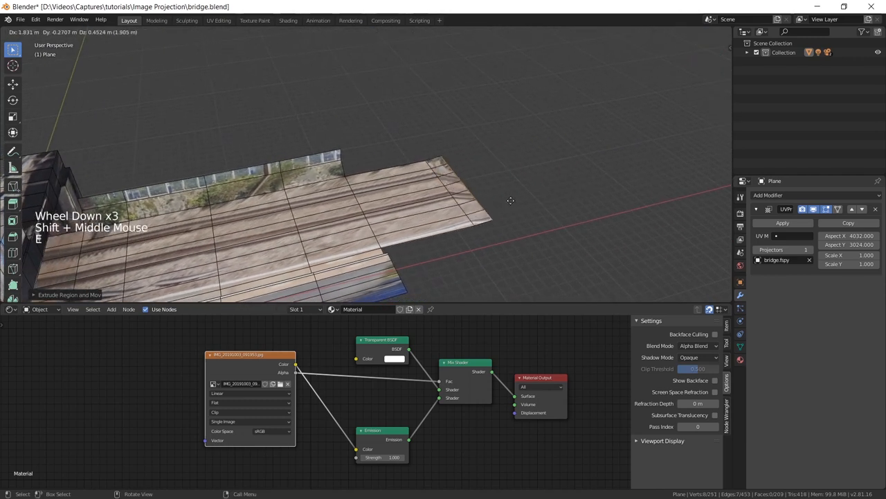
pyautogui.scroll(3)
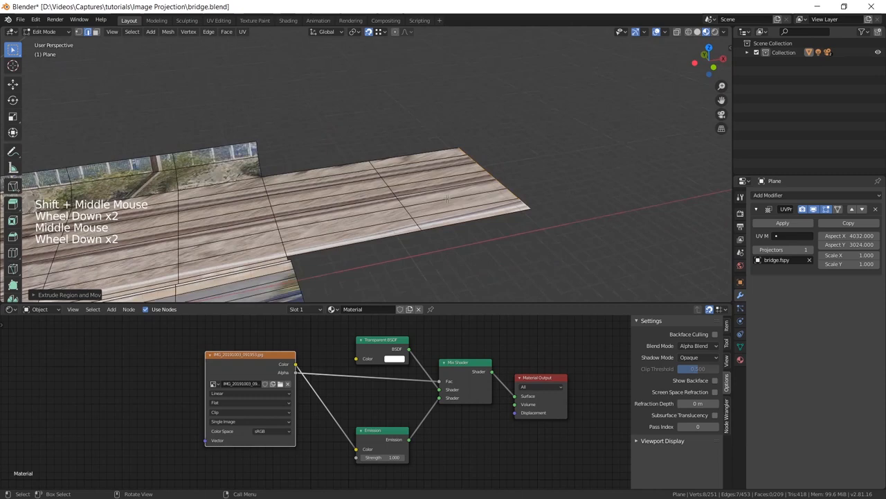
pyautogui.press('Tab')
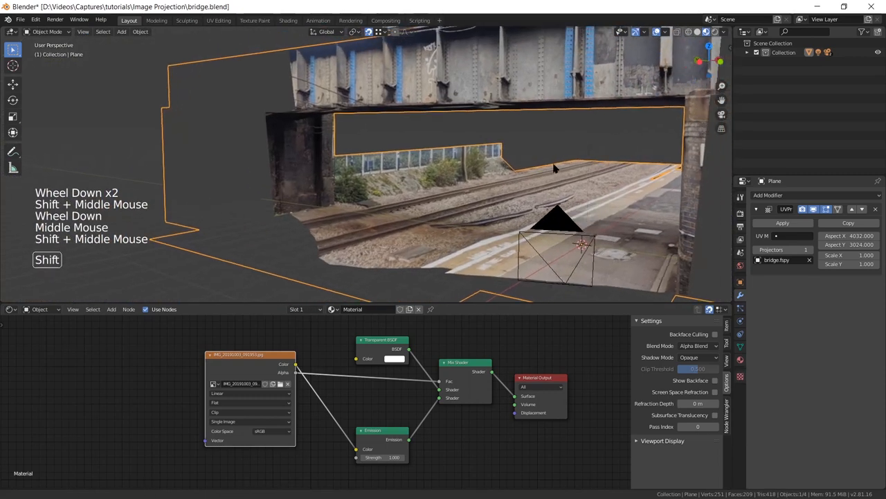
pyautogui.moveTo(554, 173); pyautogui.dragTo(478, 201)
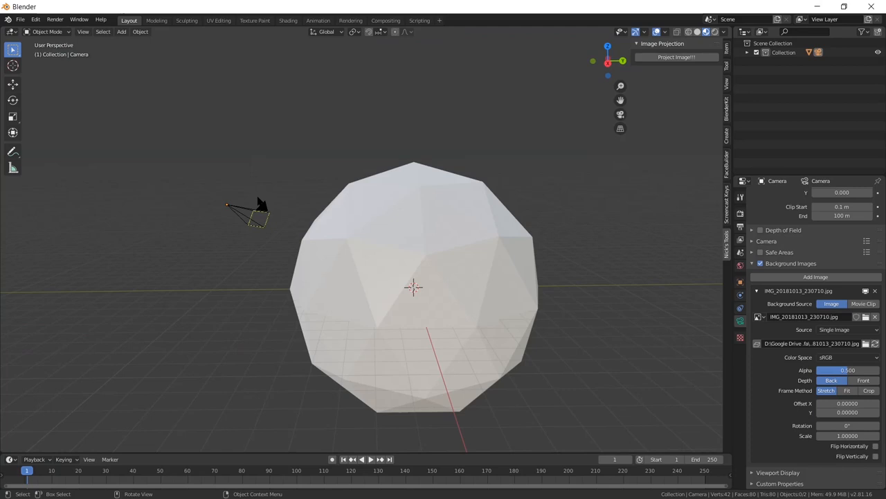
# - Select the icosphere and run Project Image(s) from the Image Projection panel
pyautogui.click(412, 287)
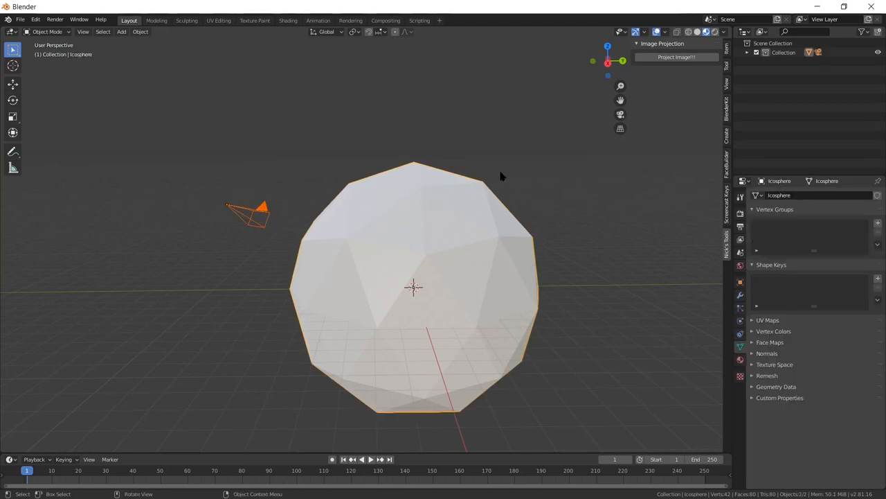
pyautogui.click(676, 57)
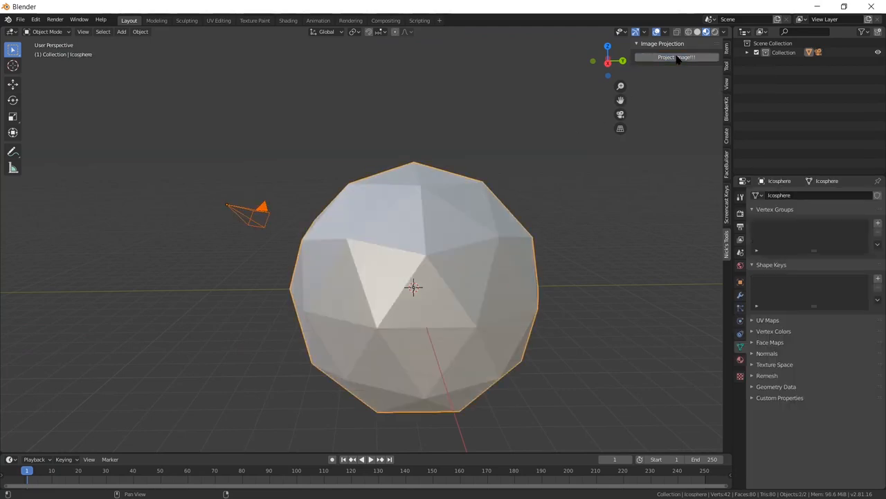
pyautogui.click(676, 57)
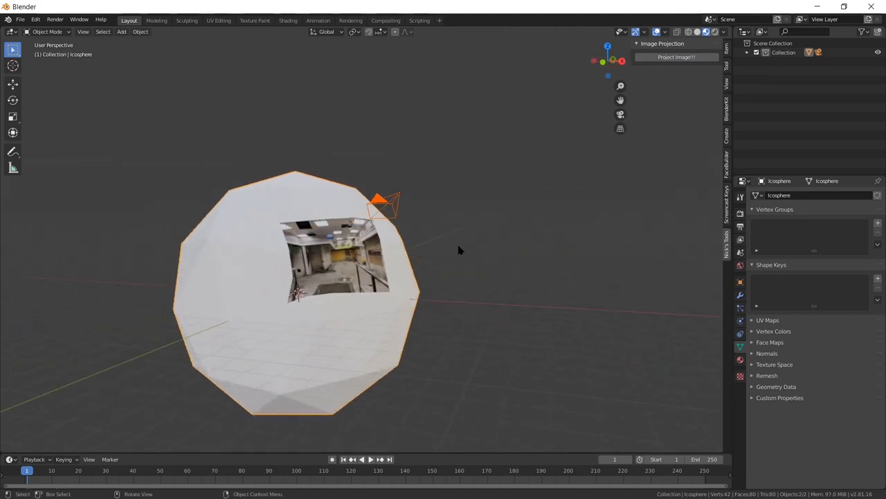